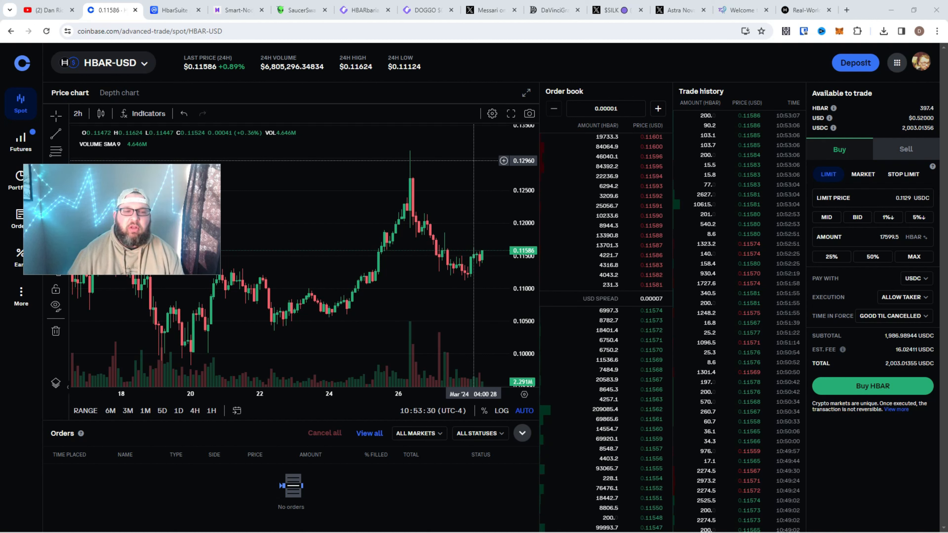
# Step: Switch from the Coinbase HBAR-USD chart to HbarSuite's CoinMarketCap price page
pyautogui.click(173, 11)
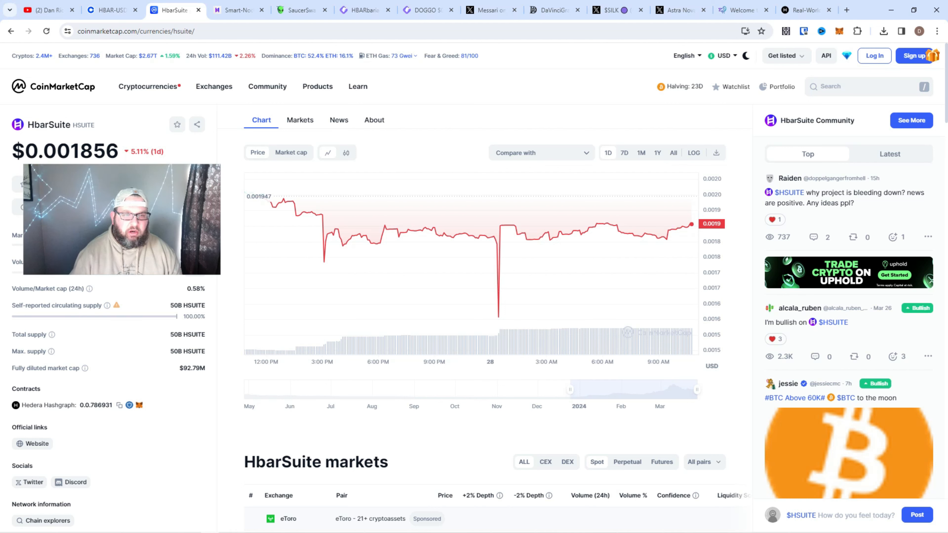
# Step: Bring up the HSuite docs page comparing Smart-Nodes with Smart-Contracts
pyautogui.click(237, 10)
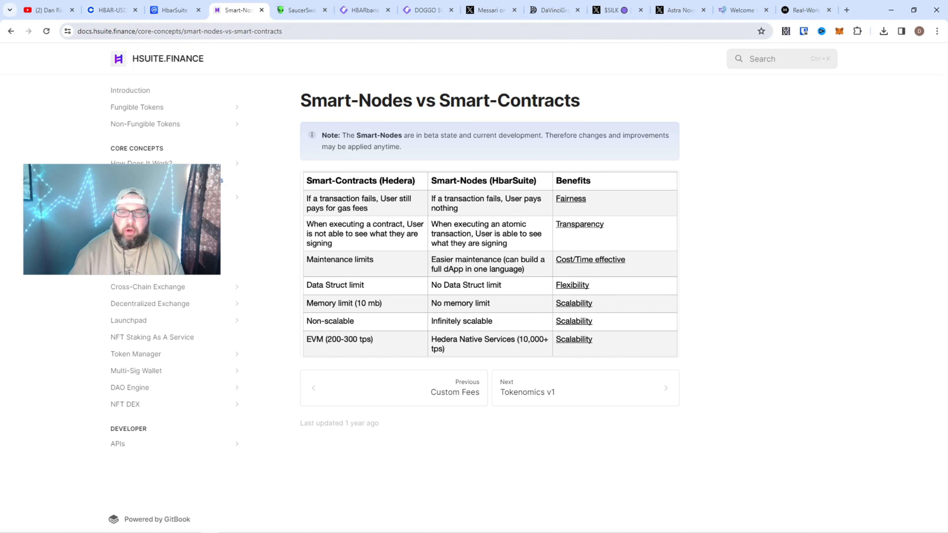
# Step: Bring up the SaucerSwap homepage with its TVL, volume and market cap figures
pyautogui.click(296, 10)
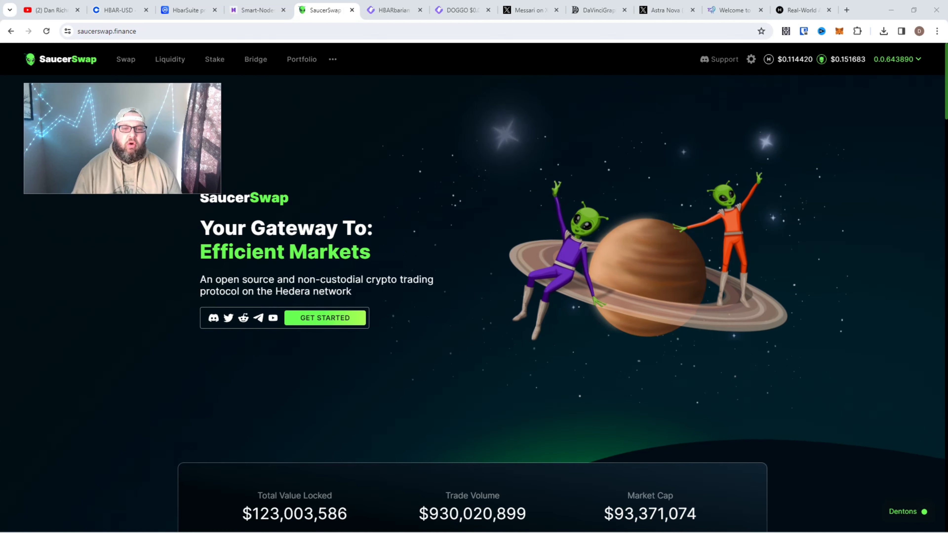
# Step: Review the HBARbarian pool chart, then bring up the DOGGO/WHBAR pool chart on GeckoTerminal
pyautogui.click(393, 10)
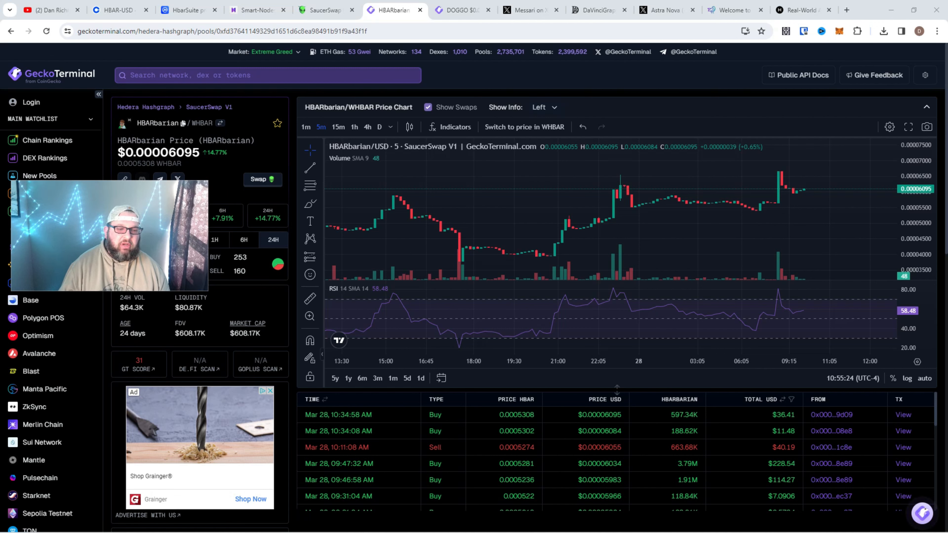
pyautogui.moveTo(532, 234)
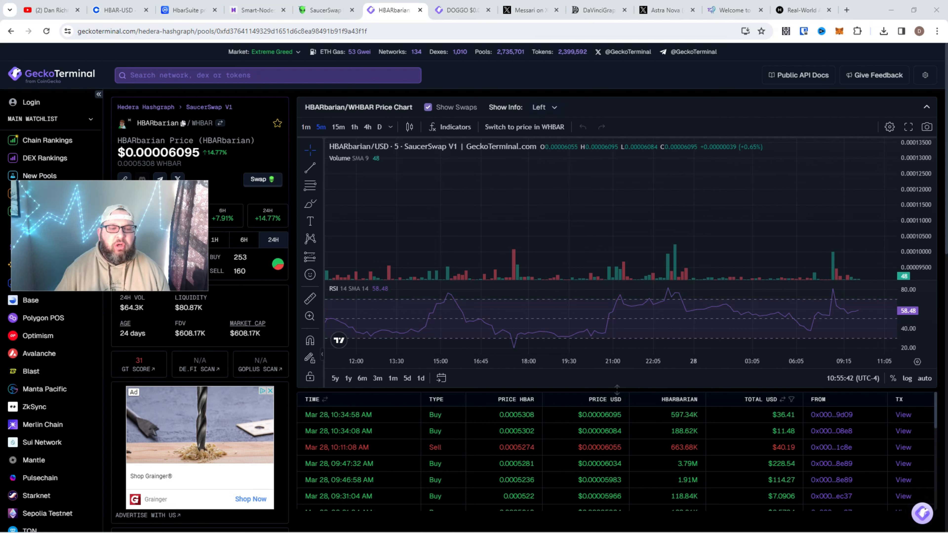
pyautogui.click(458, 11)
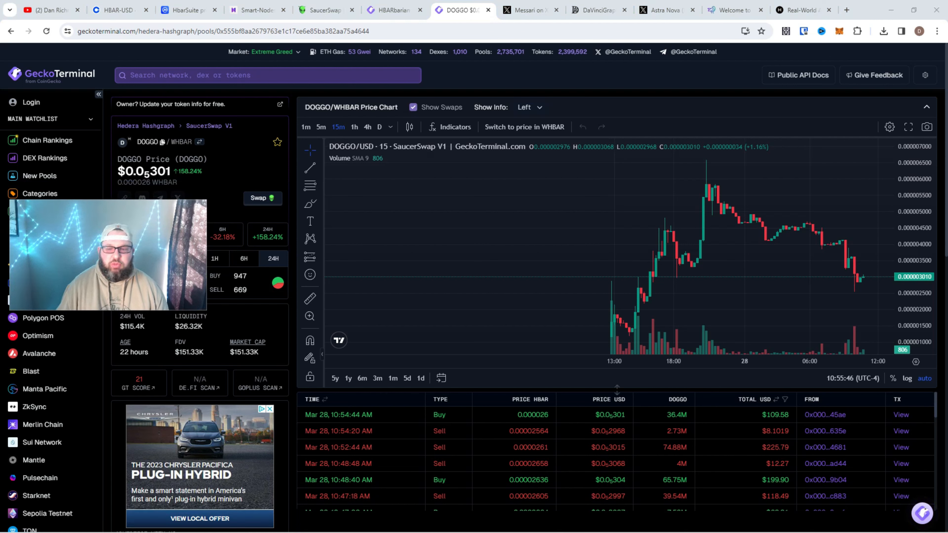
pyautogui.moveTo(711, 259)
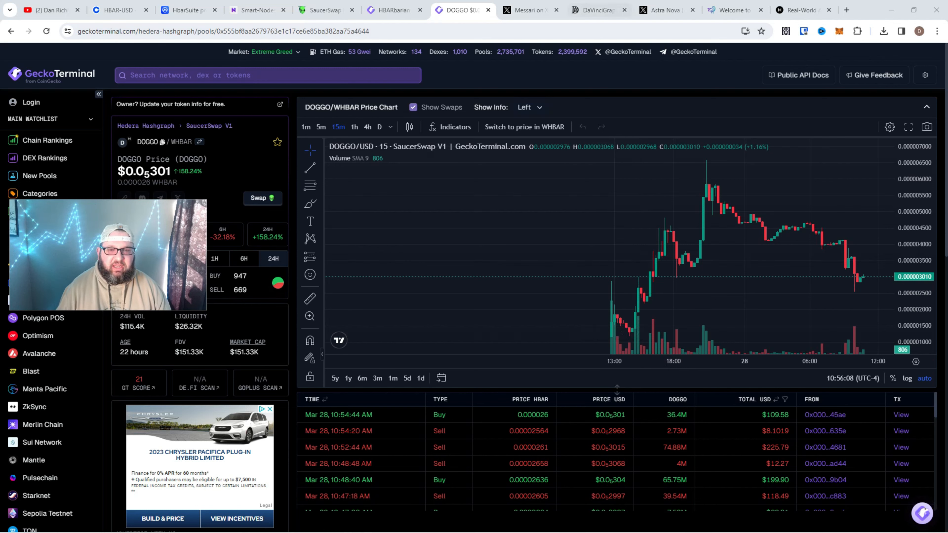
# Step: Bring up Messari's X post about Hedera's DeFi growth and SaucerSwap's TVL share
pyautogui.click(529, 10)
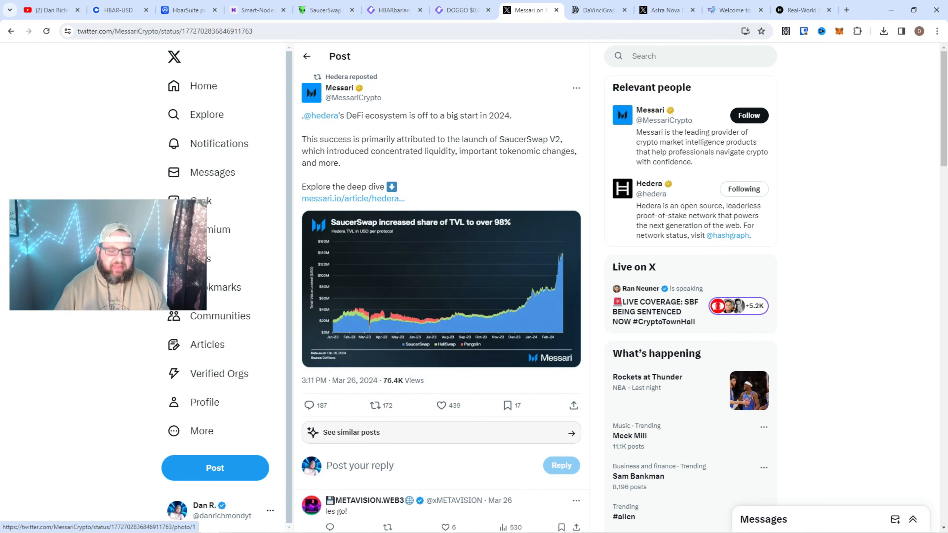
# Step: Bring up the DaVinciGraph token management suite homepage
pyautogui.click(598, 9)
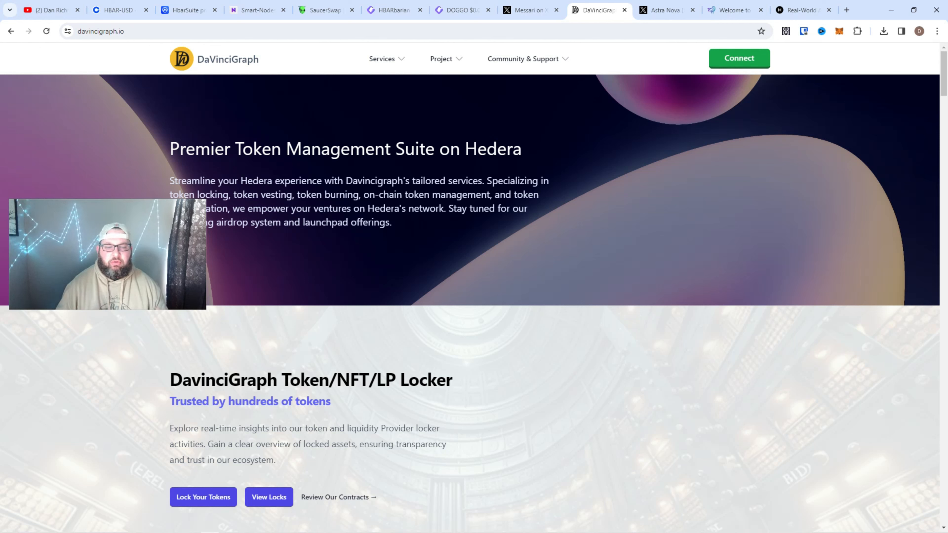
# Step: Bring up Astra Nova's X profile, the Web3 RPG built on Hedera
pyautogui.click(668, 10)
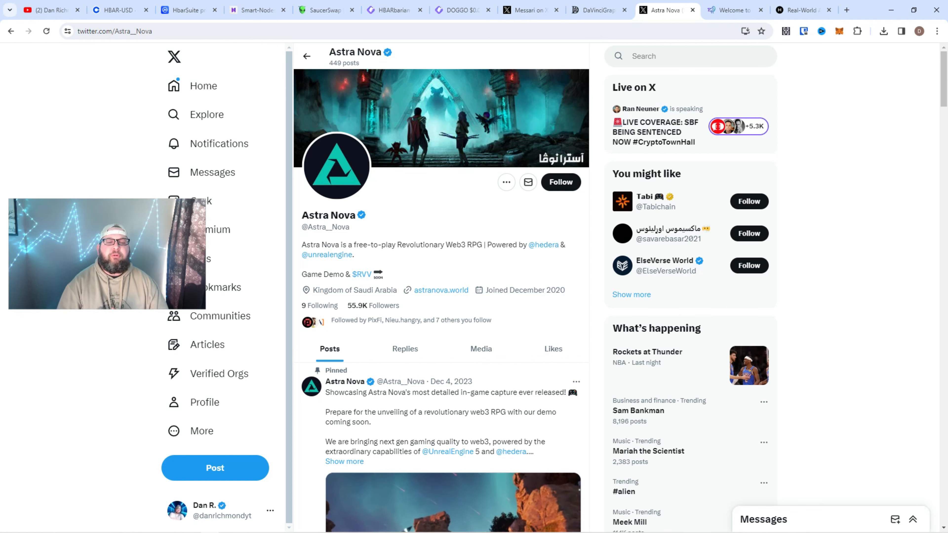
# Step: Play Astra Nova's pinned gameplay video, then bring up the Earthlings game homepage
pyautogui.scroll(-3)
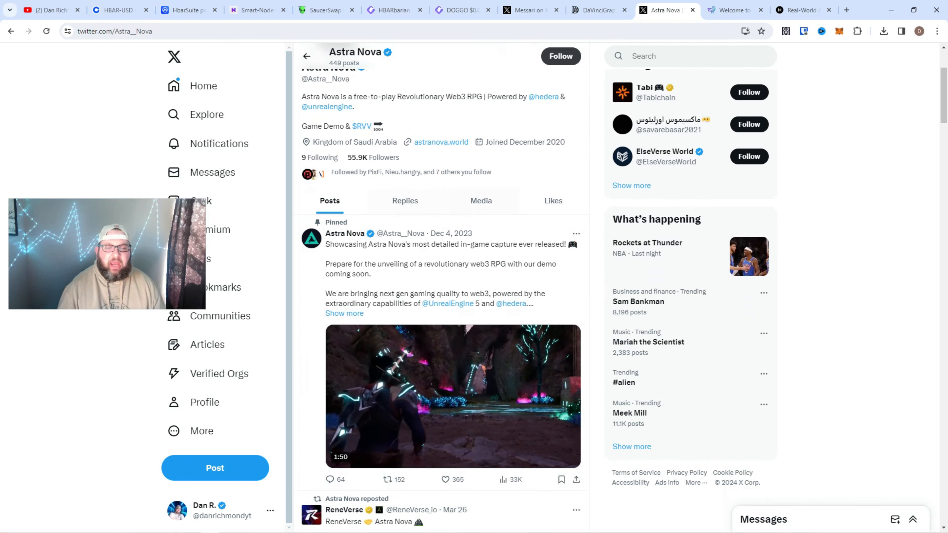
pyautogui.click(452, 396)
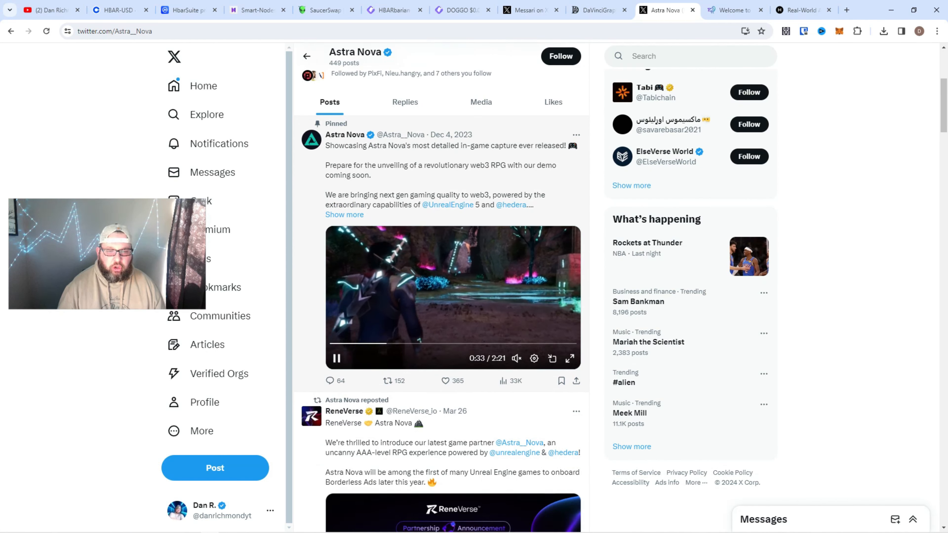
pyautogui.moveTo(448, 155)
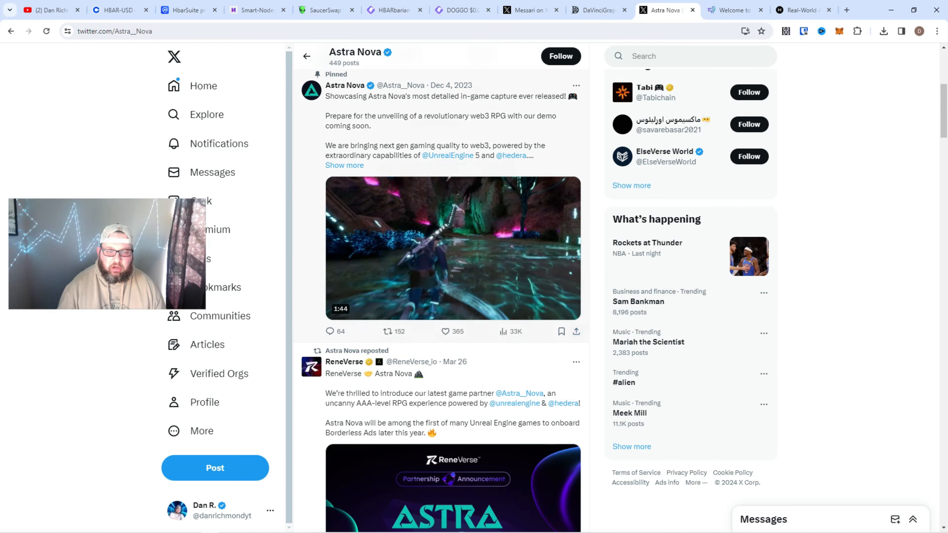
pyautogui.click(452, 248)
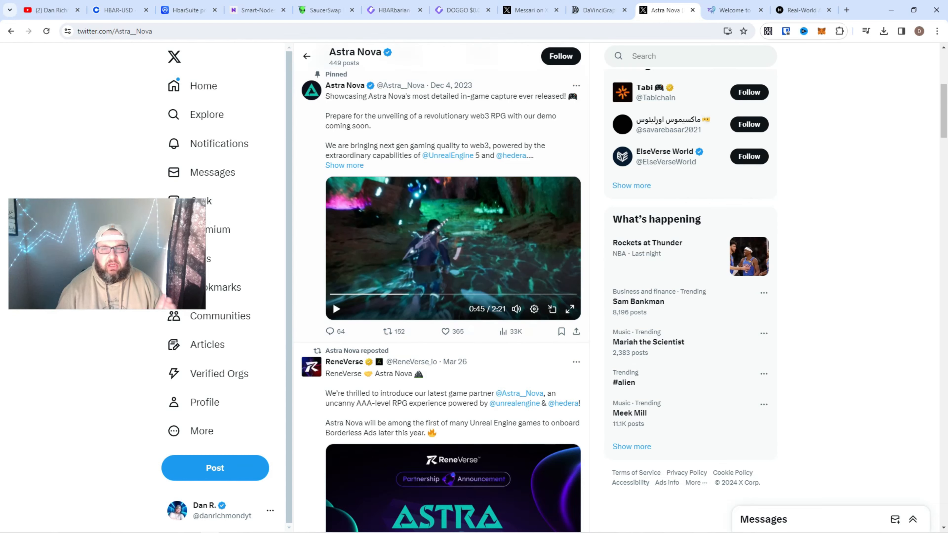
pyautogui.click(732, 10)
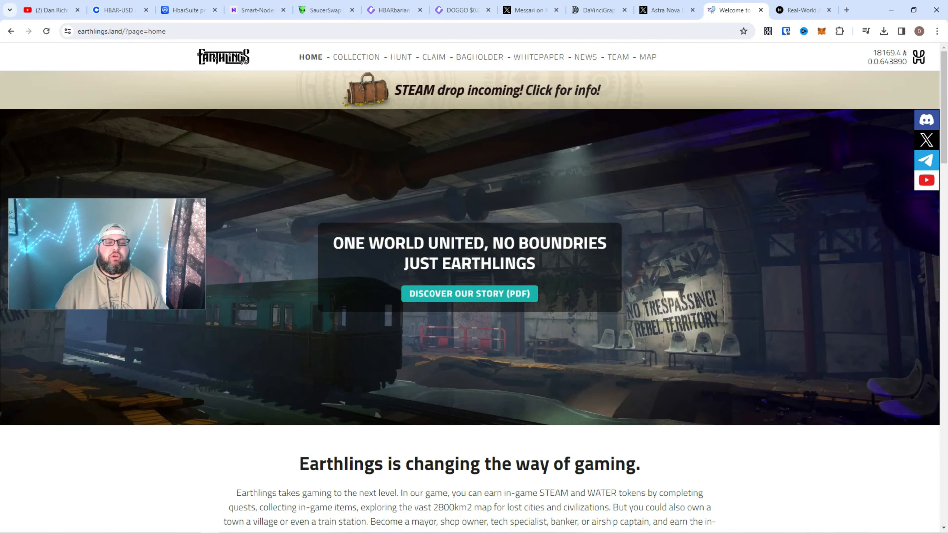
# Step: View the Earthlings Bagholder NFT STEAM drop page, then bring up Hedera's Real-World Asset Tokenization page
pyautogui.click(479, 57)
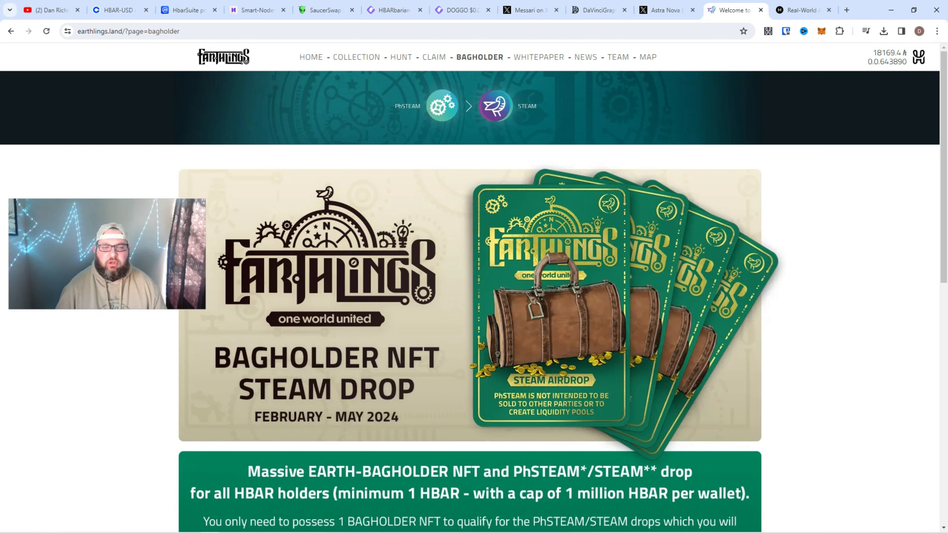
pyautogui.click(805, 11)
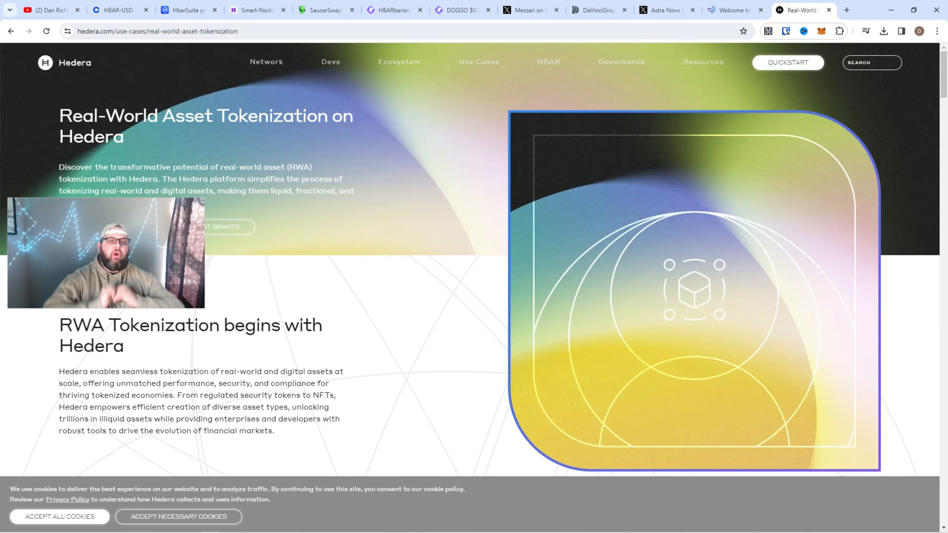